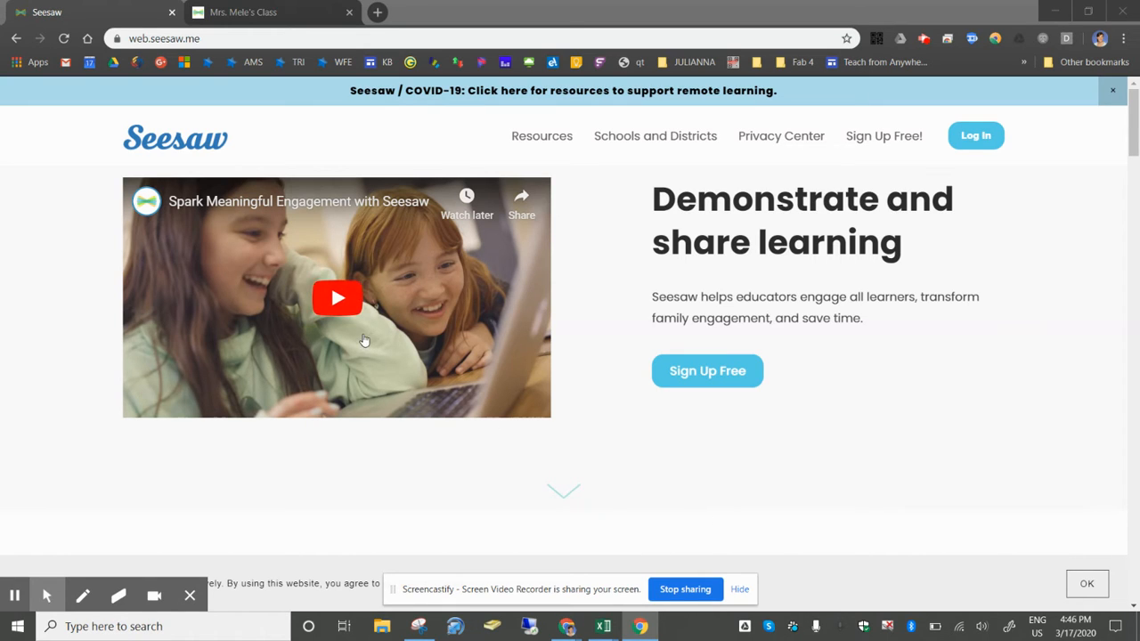
pyautogui.moveTo(578, 114)
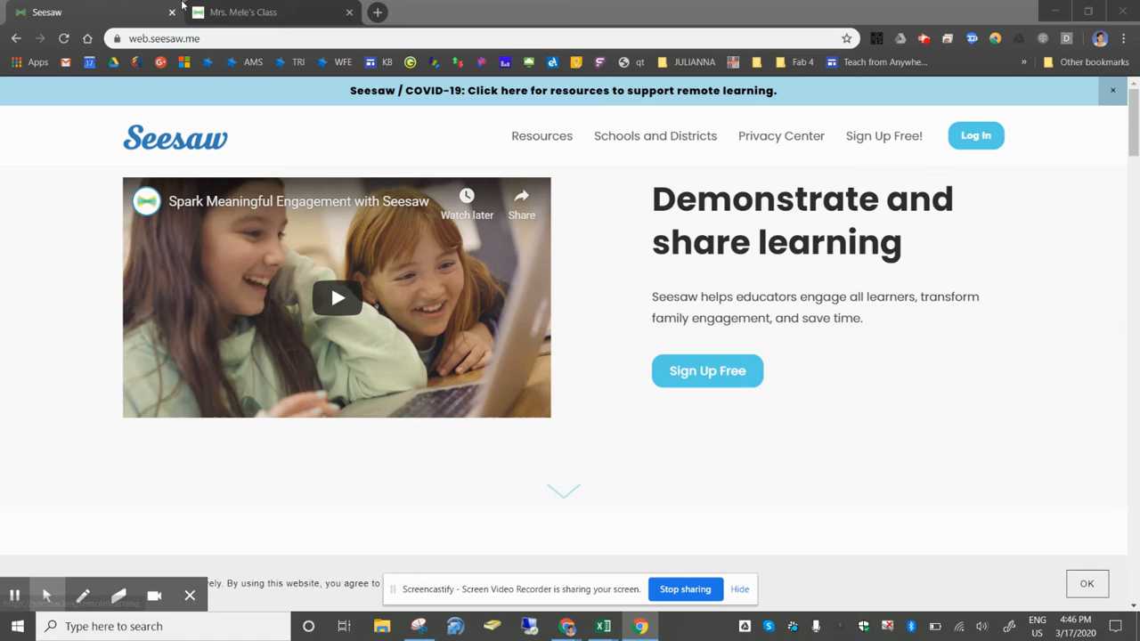
pyautogui.moveTo(242, 12)
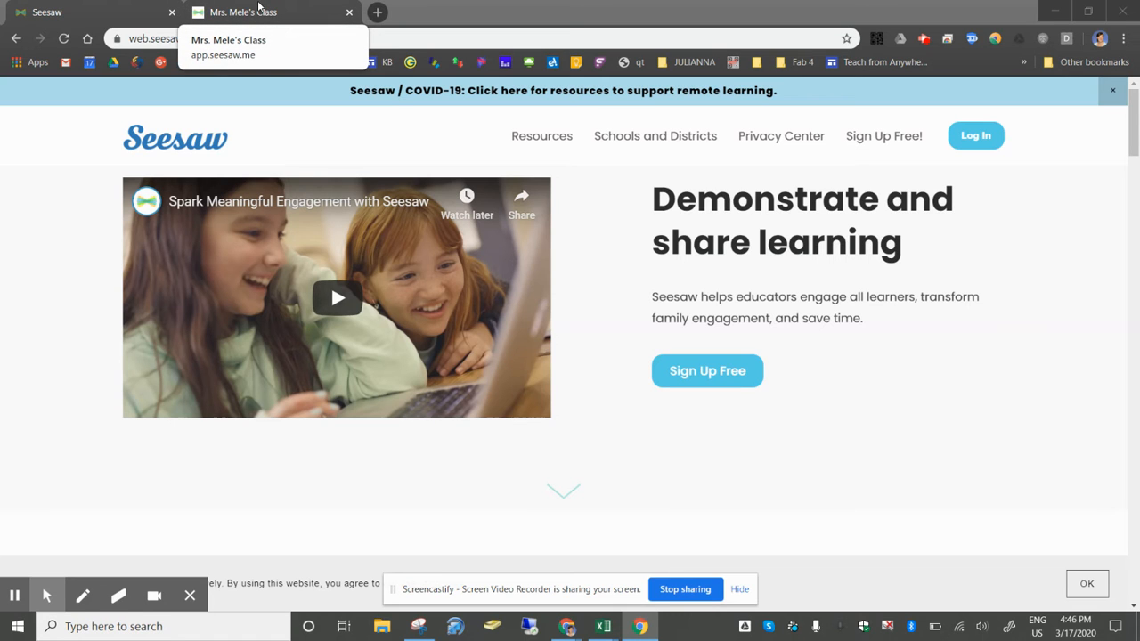
# Switch to the Seesaw class tab to view the teacher's class journal and tabs.
pyautogui.click(267, 12)
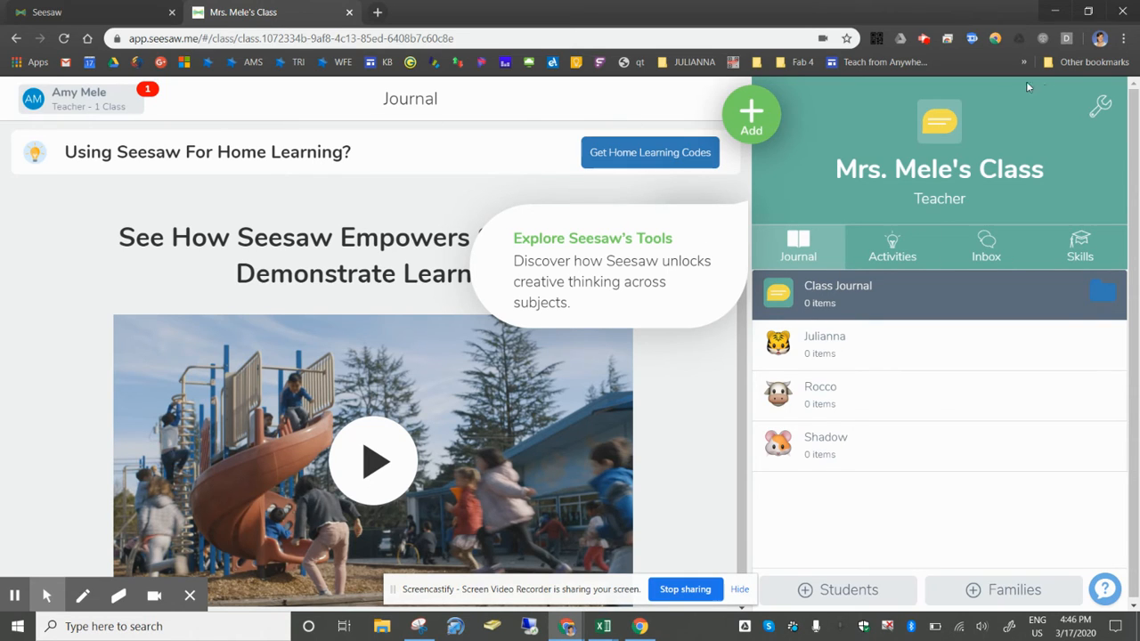
pyautogui.moveTo(806, 396)
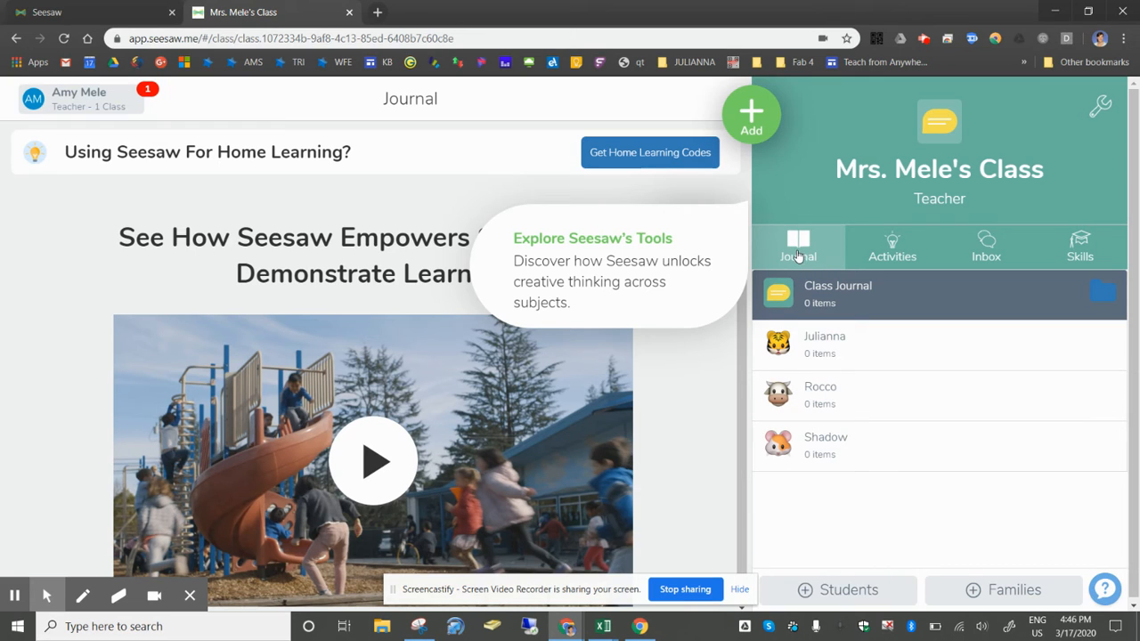
pyautogui.moveTo(798, 410)
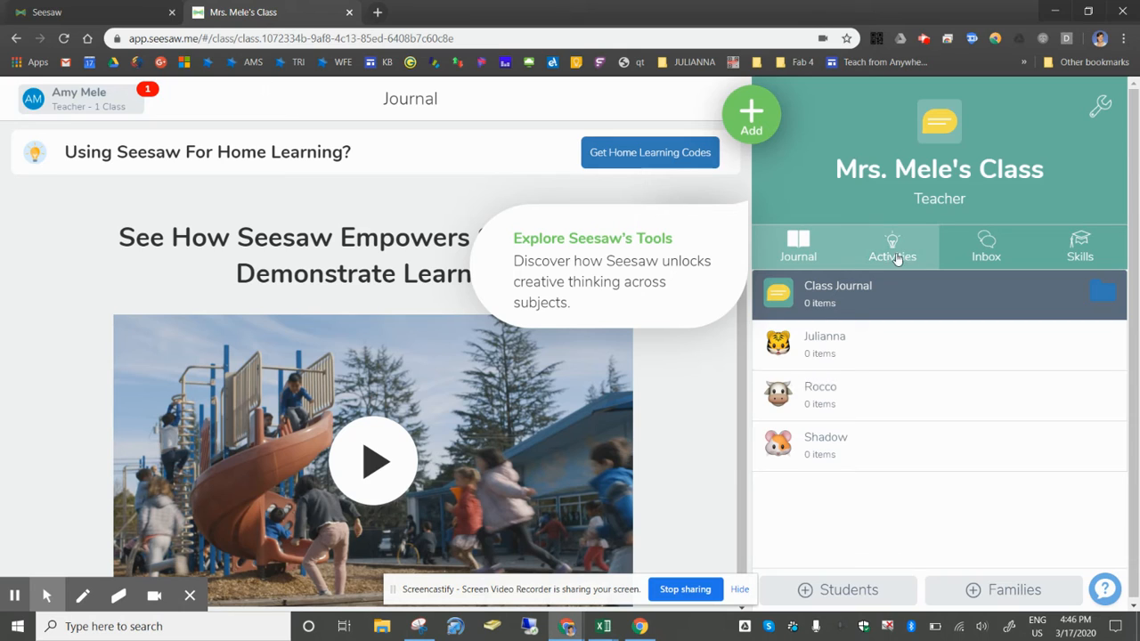
pyautogui.moveTo(893, 250)
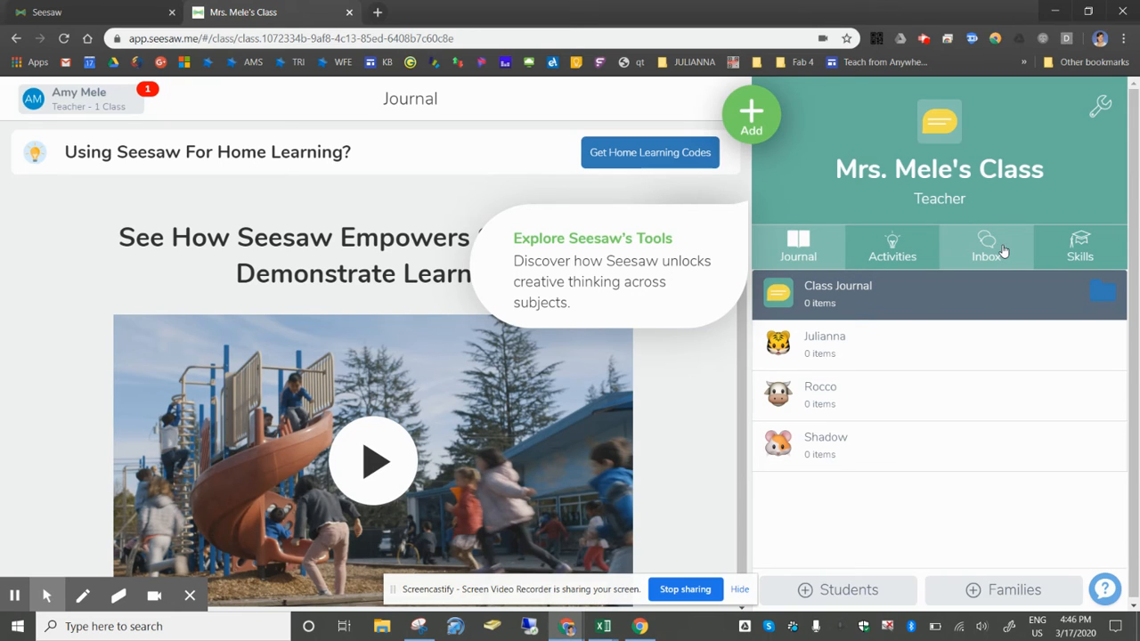
pyautogui.moveTo(1033, 252)
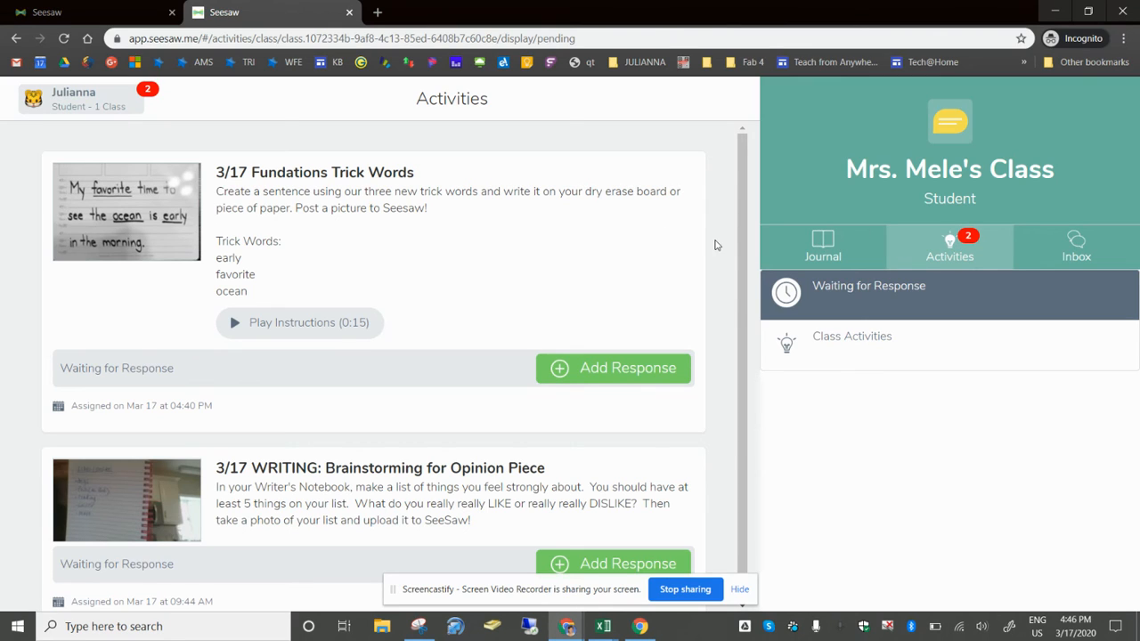
pyautogui.moveTo(303, 243)
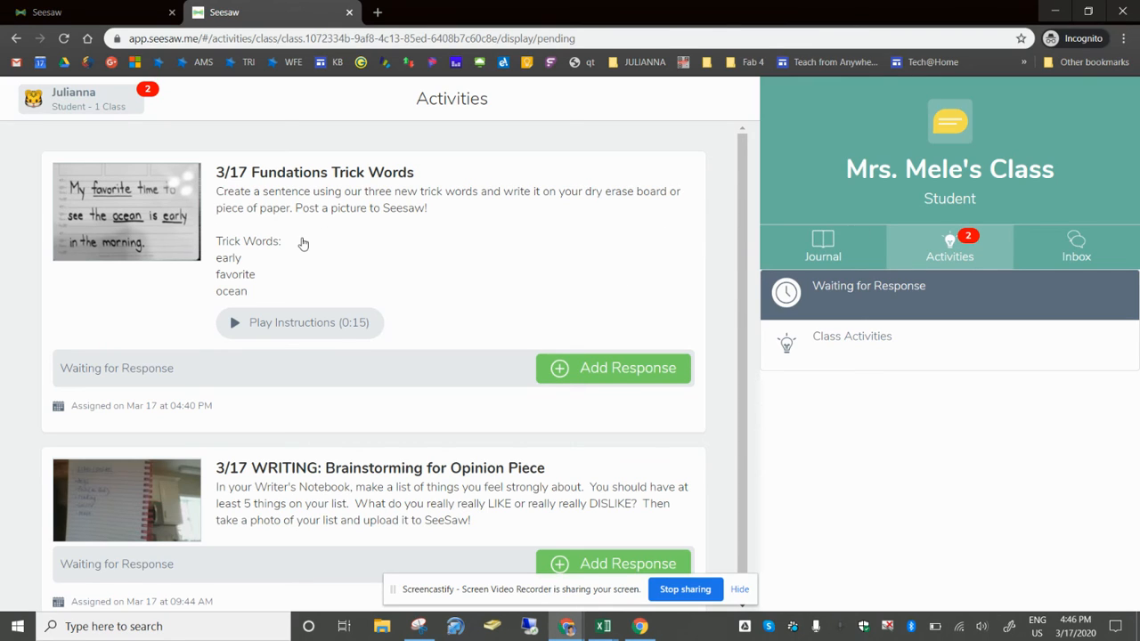
pyautogui.moveTo(92, 210)
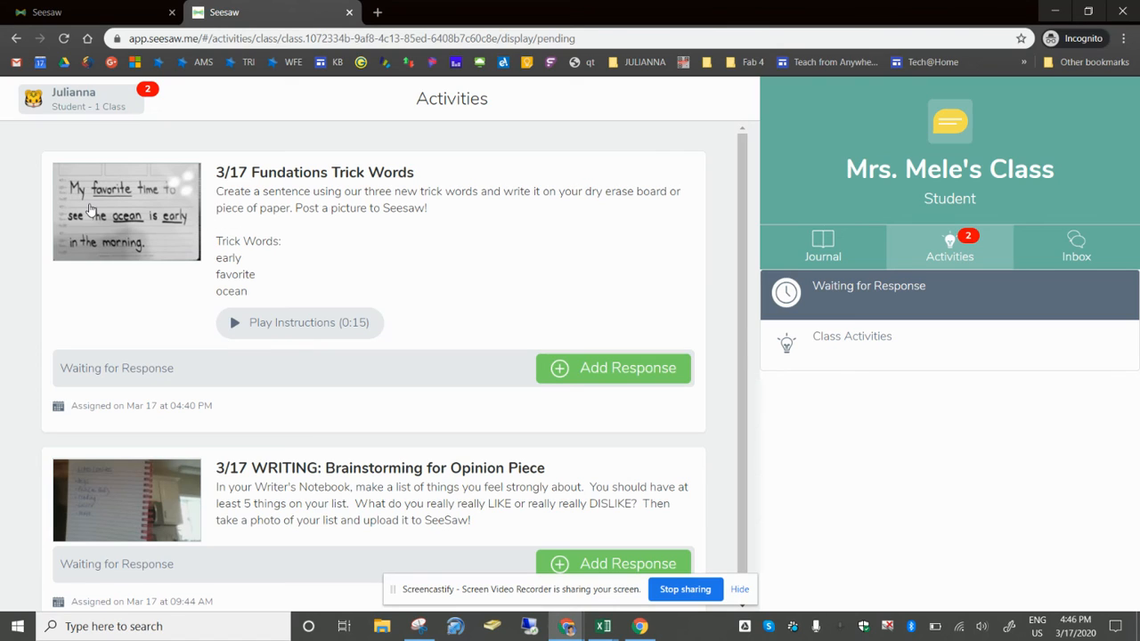
pyautogui.moveTo(147, 252)
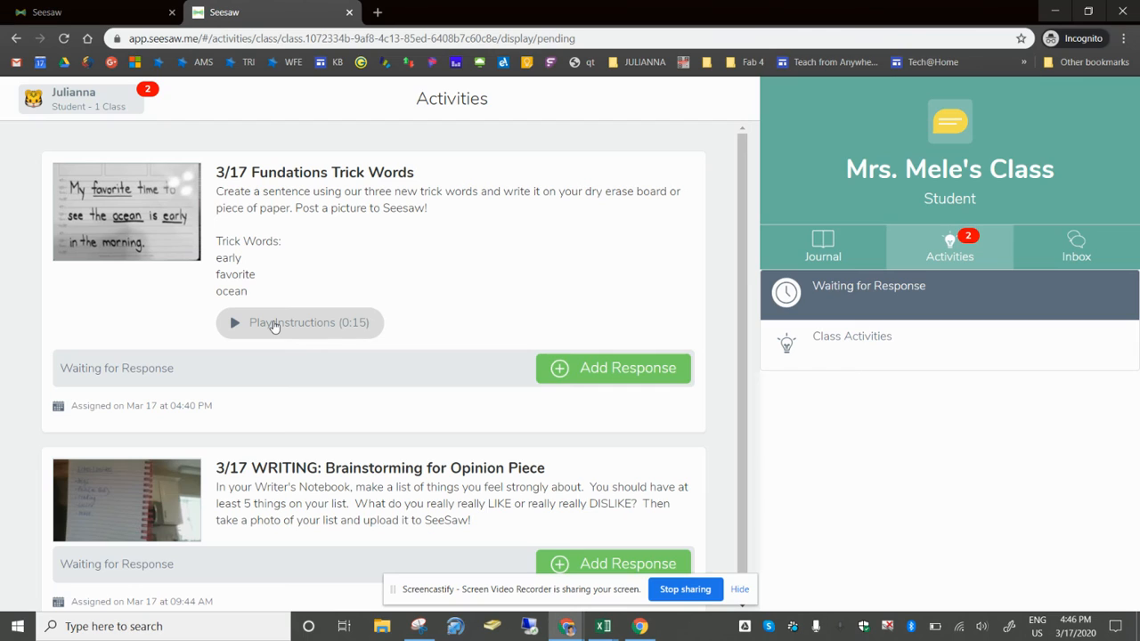
pyautogui.moveTo(360, 270)
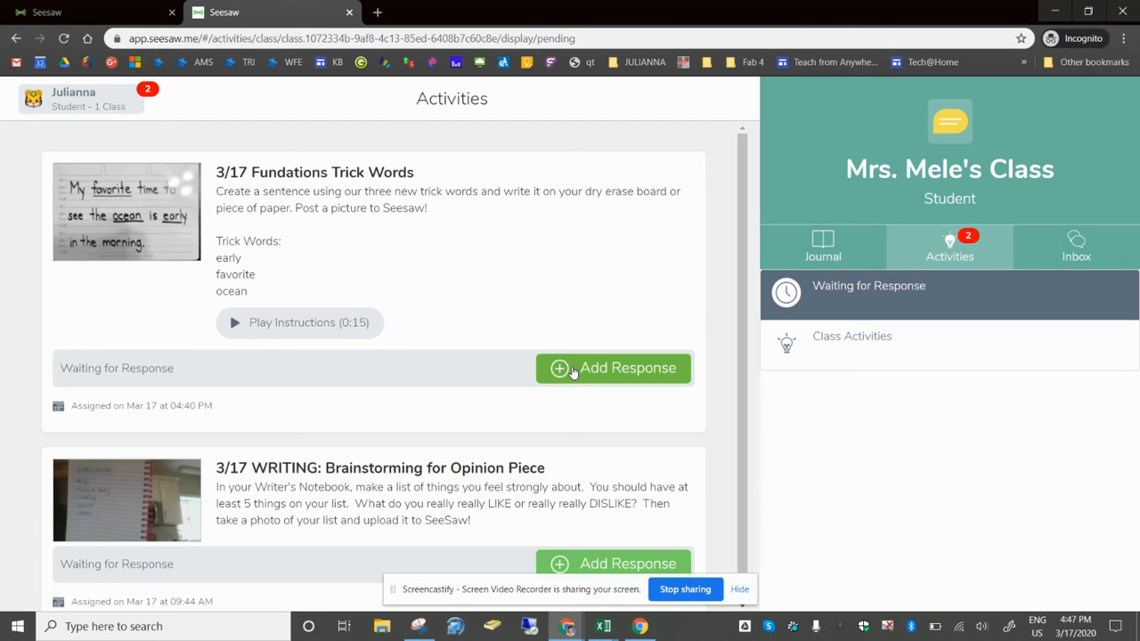
# Add a response to the 3/17 Fundations Trick Words activity.
pyautogui.click(612, 368)
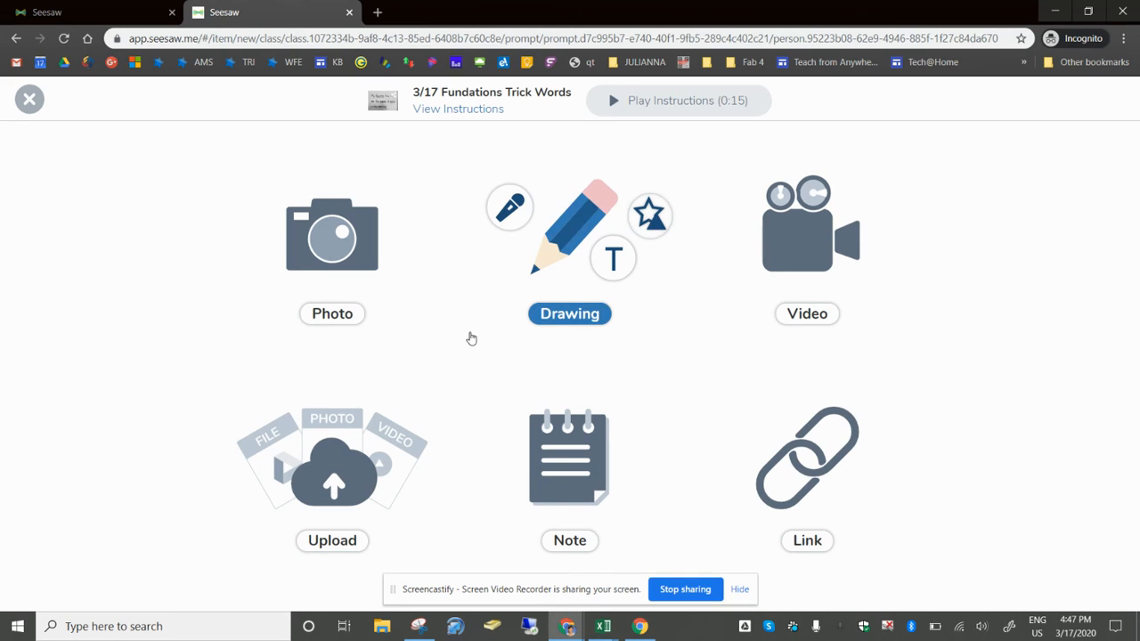
pyautogui.moveTo(465, 340)
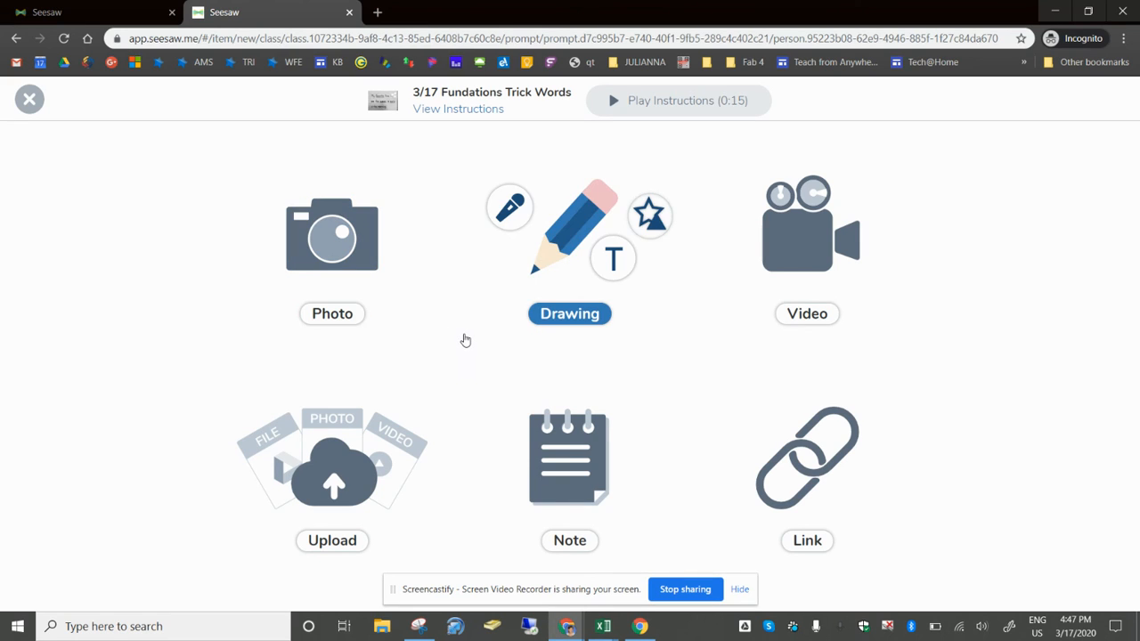
pyautogui.moveTo(462, 339)
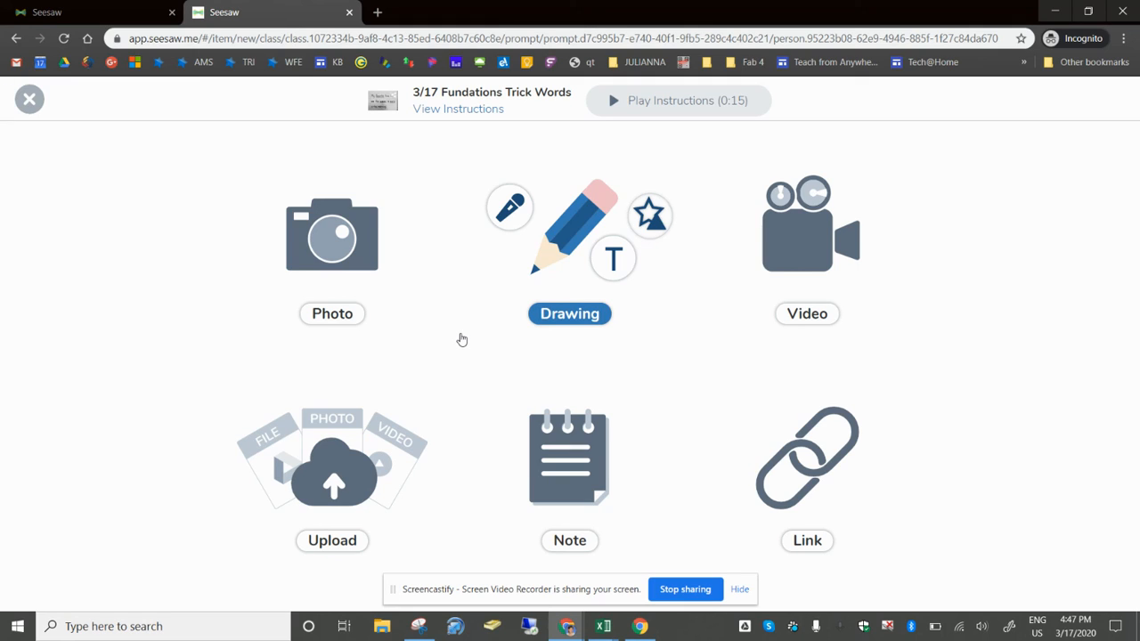